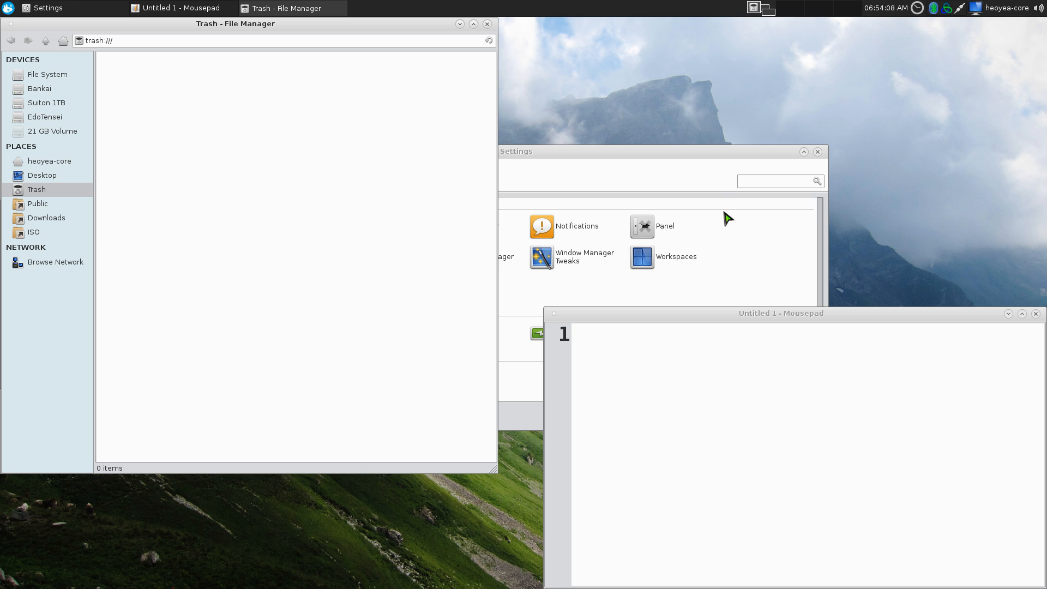
pyautogui.moveTo(292, 8)
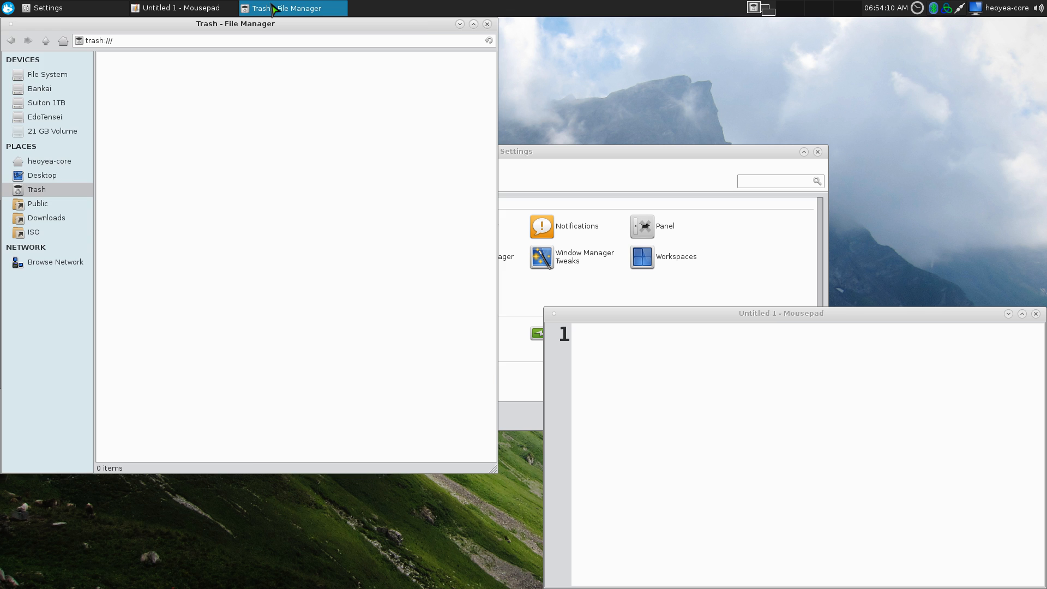
# - Open Panel Preferences for Panel 1 and show its Items list
pyautogui.click(47, 7)
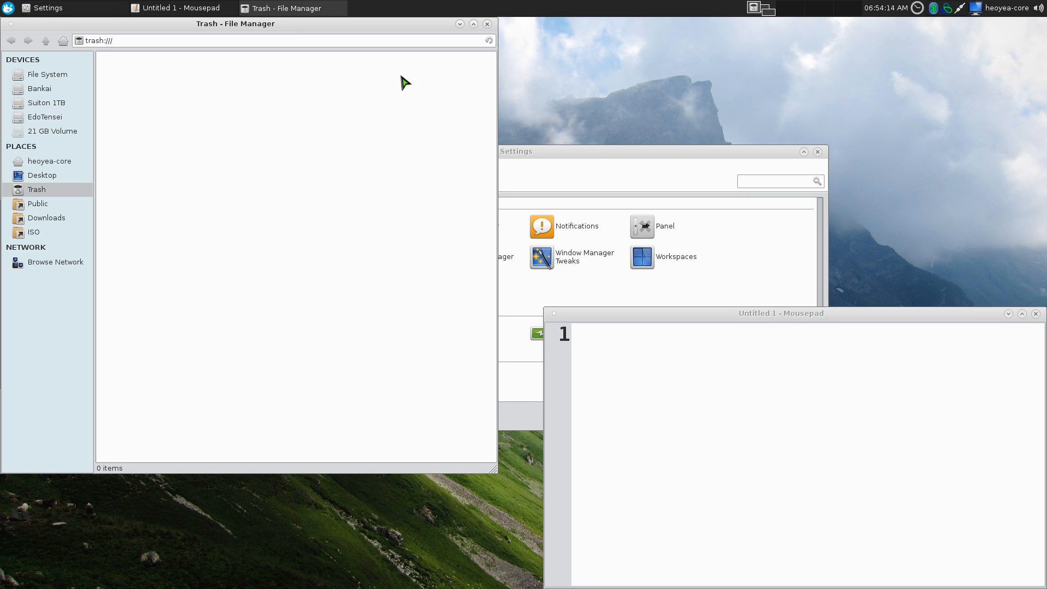
pyautogui.moveTo(604, 124)
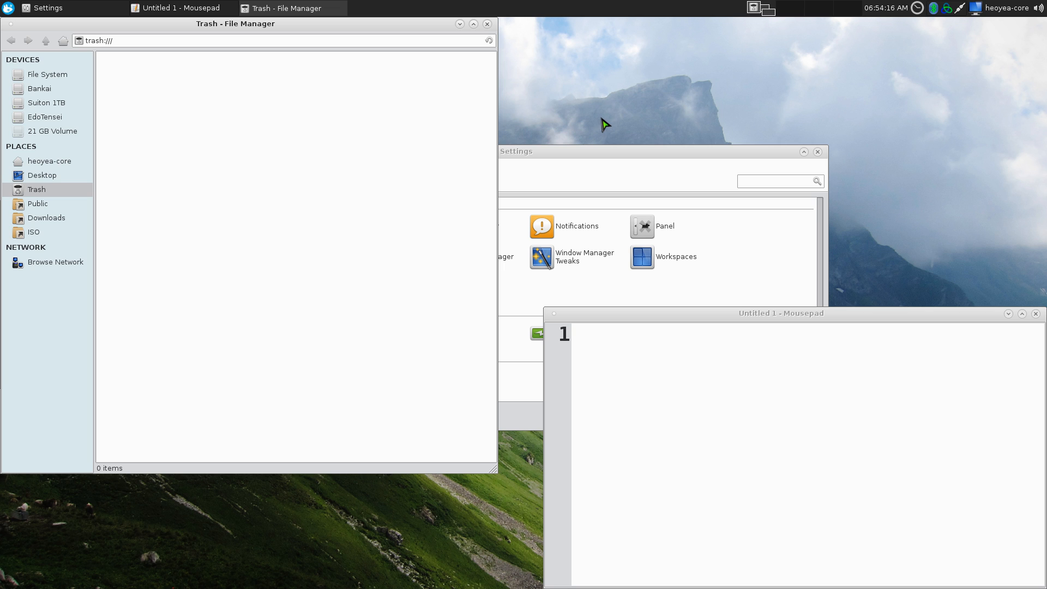
pyautogui.moveTo(569, 12)
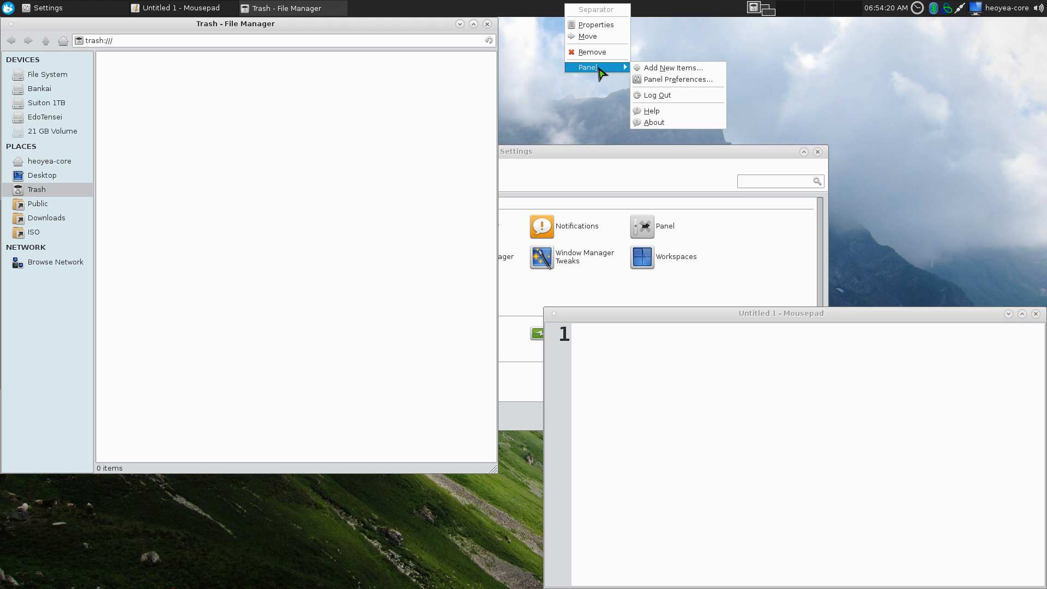
pyautogui.click(678, 79)
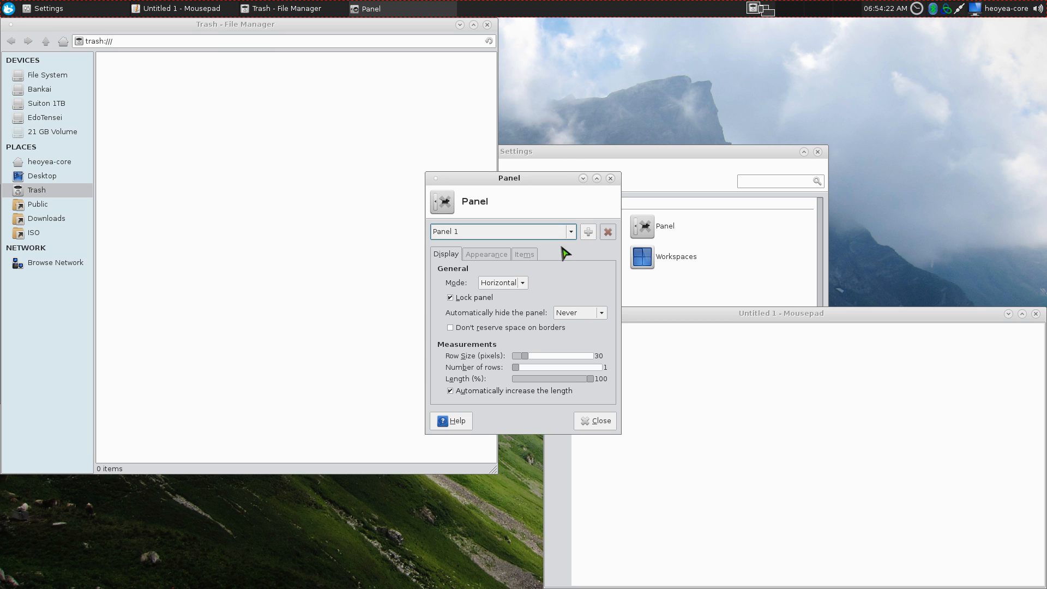
pyautogui.click(525, 253)
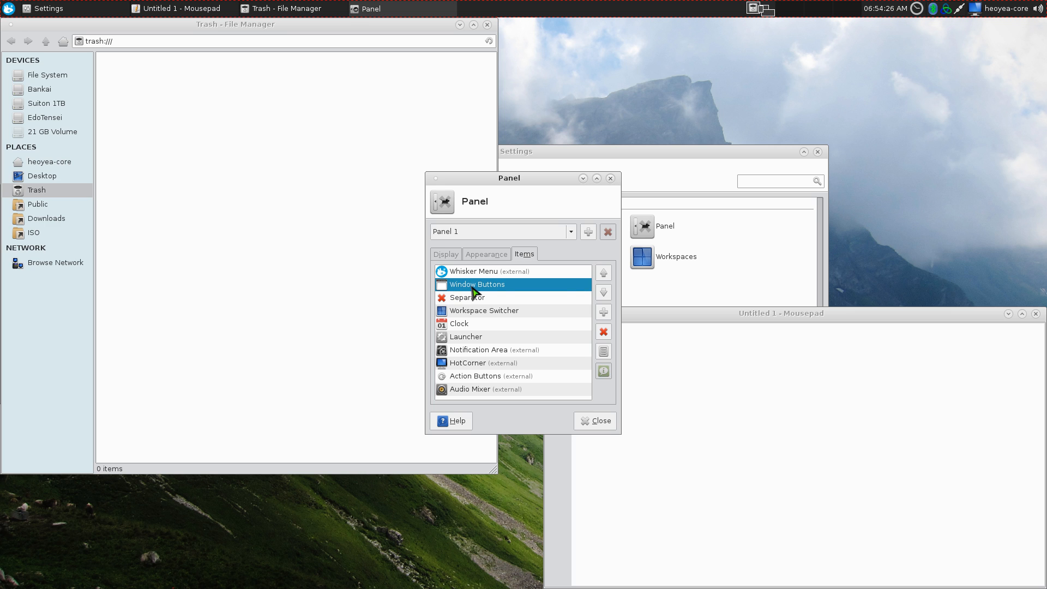
pyautogui.moveTo(478, 284)
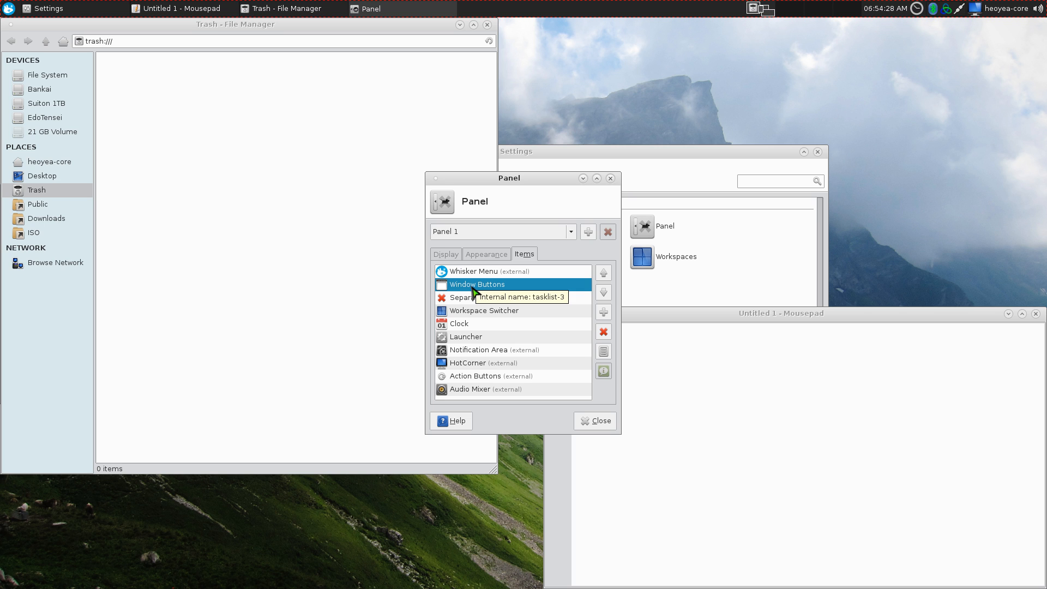
pyautogui.moveTo(603, 351)
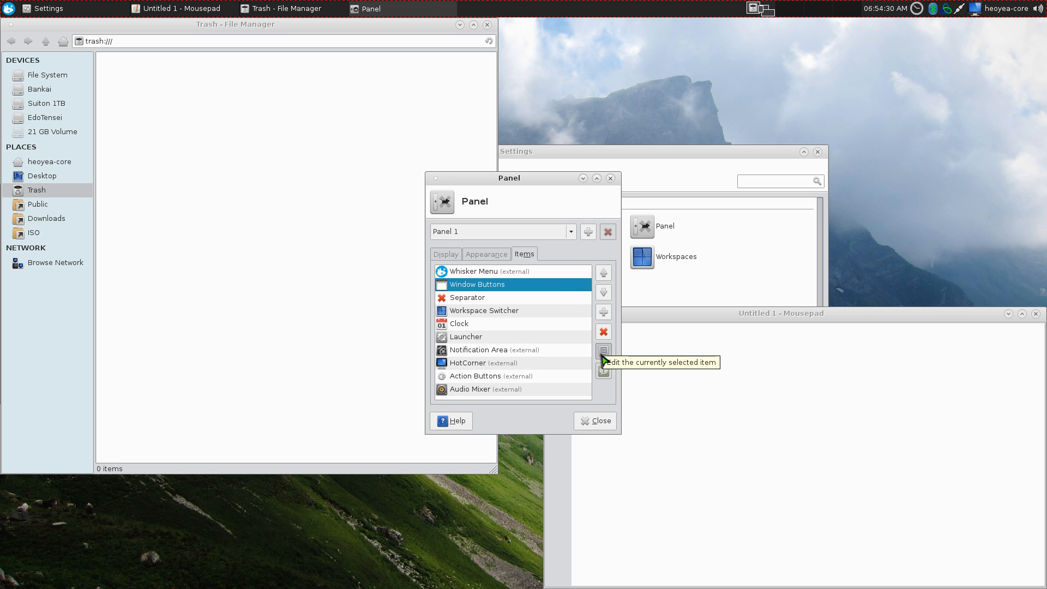
# - Edit the Window Buttons item, keeping Timestamp sorting and Never window grouping
pyautogui.click(603, 350)
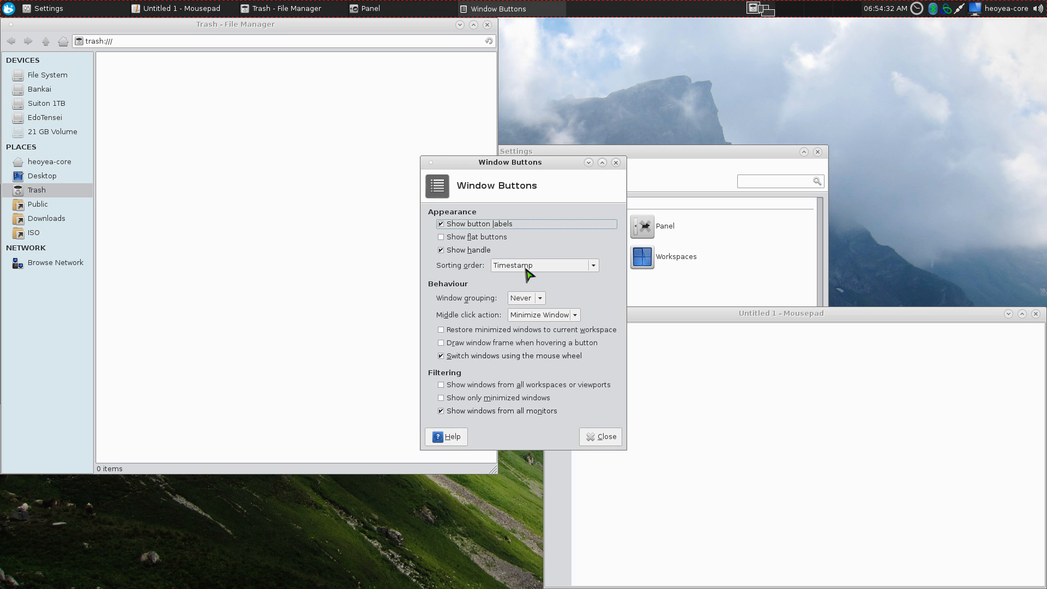
pyautogui.moveTo(435, 267)
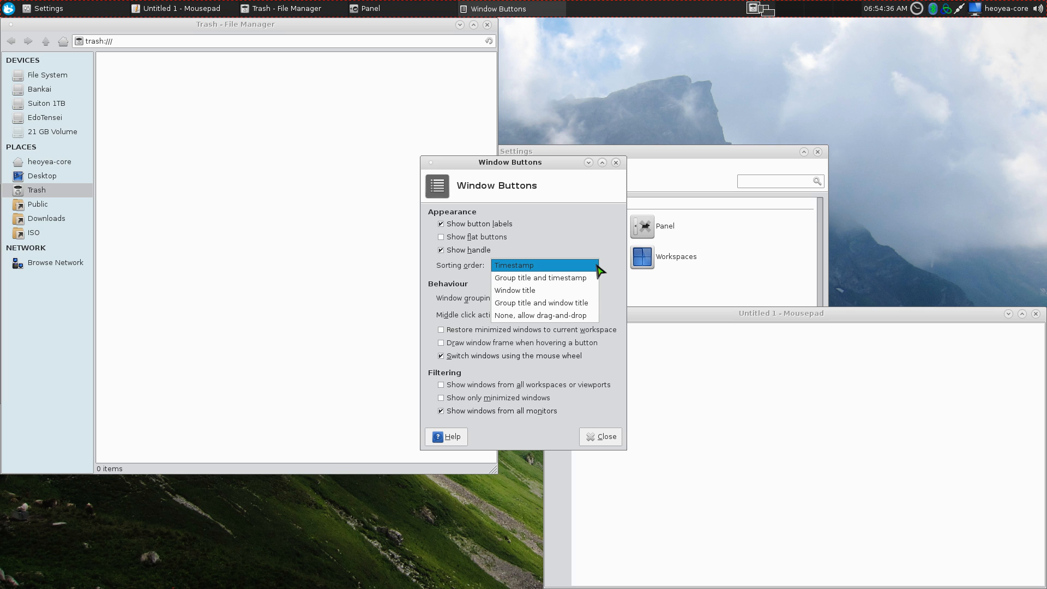
pyautogui.click(512, 266)
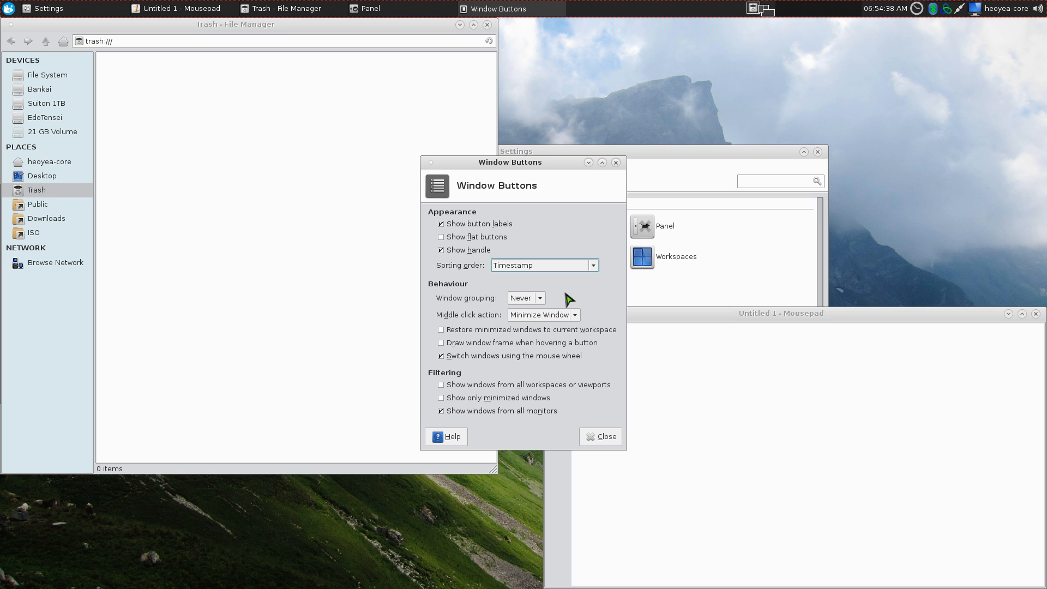
pyautogui.click(525, 298)
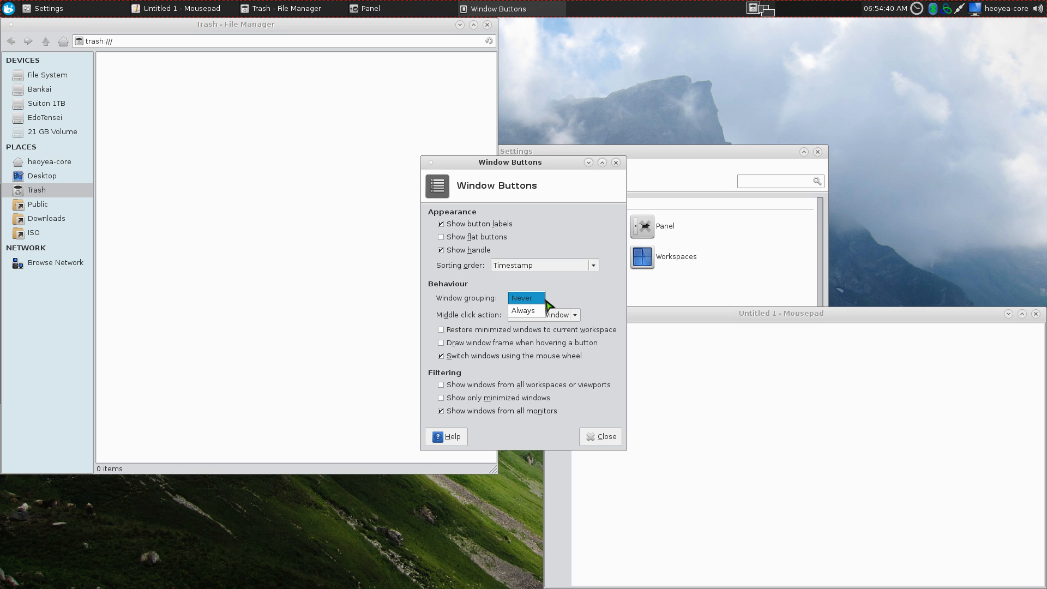
pyautogui.click(522, 298)
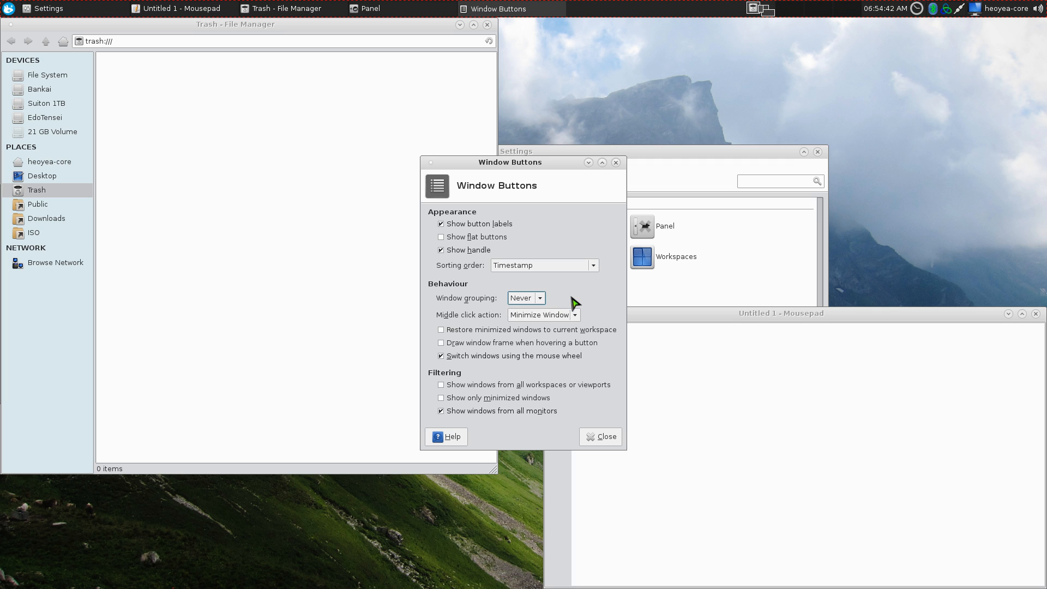
pyautogui.moveTo(449, 327)
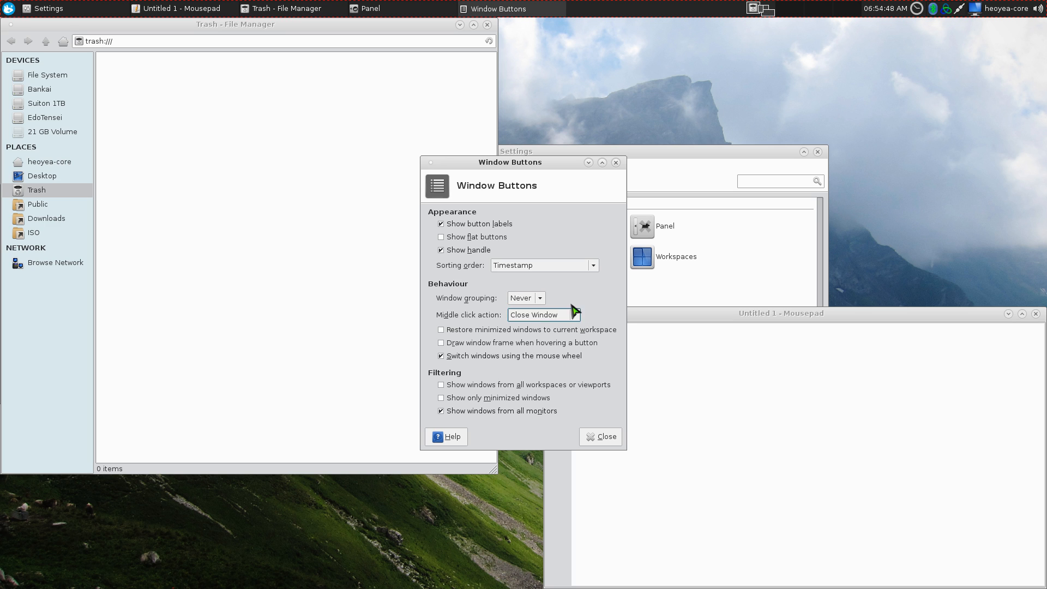
pyautogui.moveTo(614, 417)
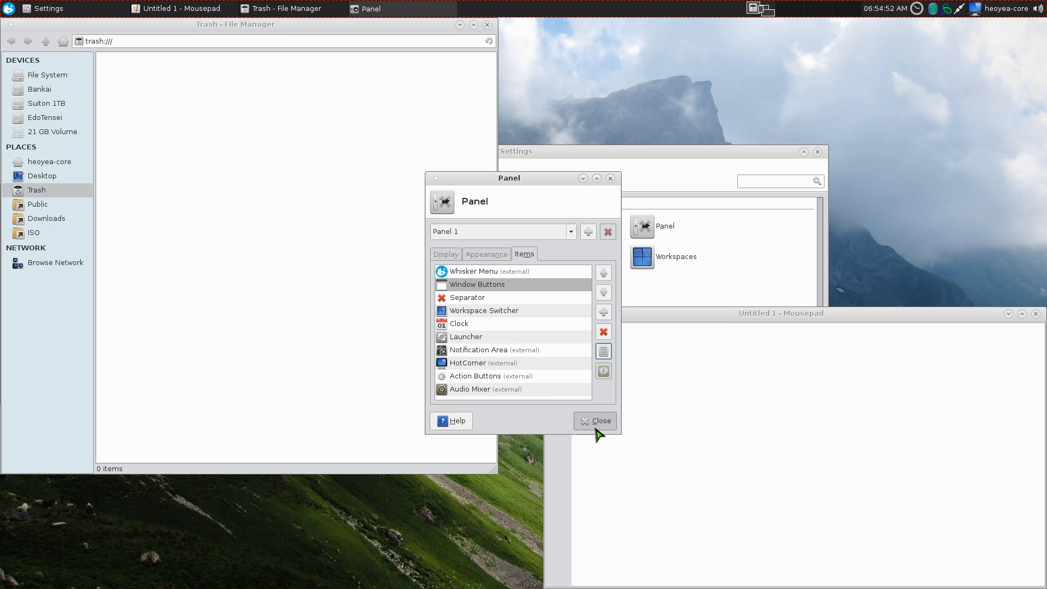
# - Close Panel Preferences and close the Trash file manager from its taskbar button
pyautogui.click(594, 420)
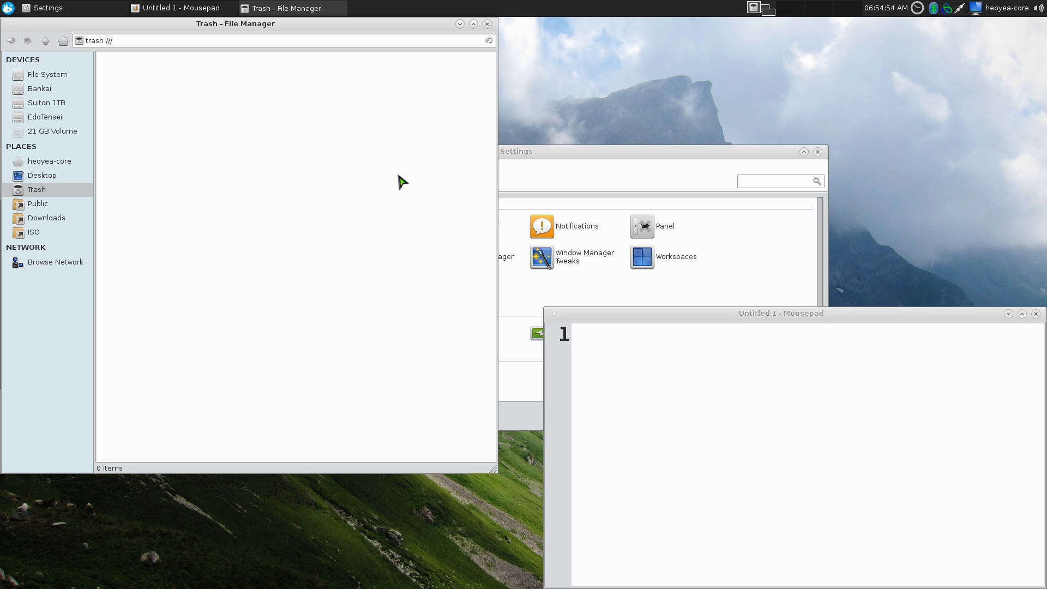
pyautogui.moveTo(281, 12)
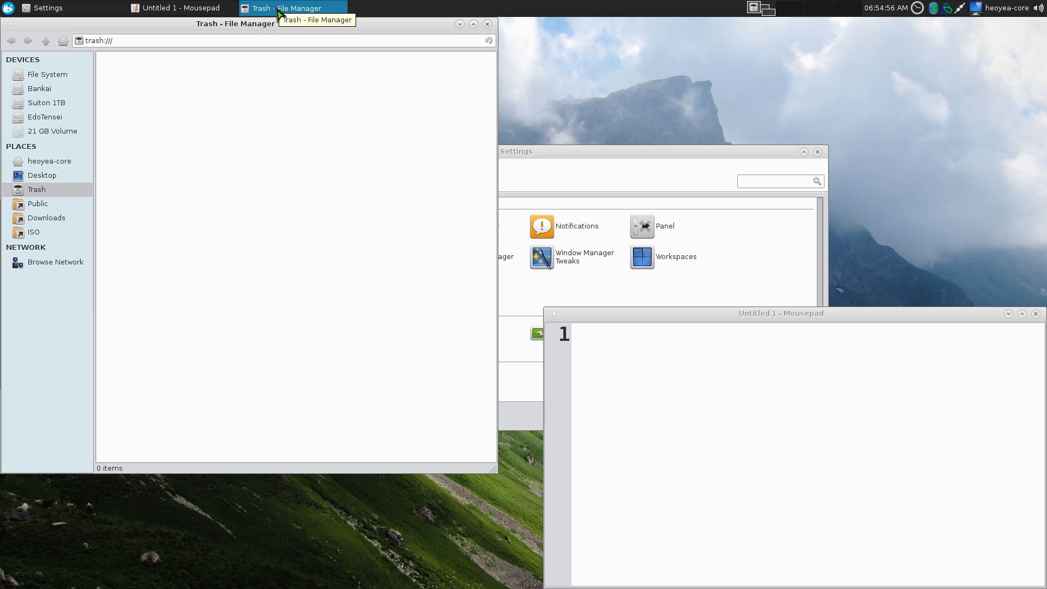
pyautogui.click(47, 7)
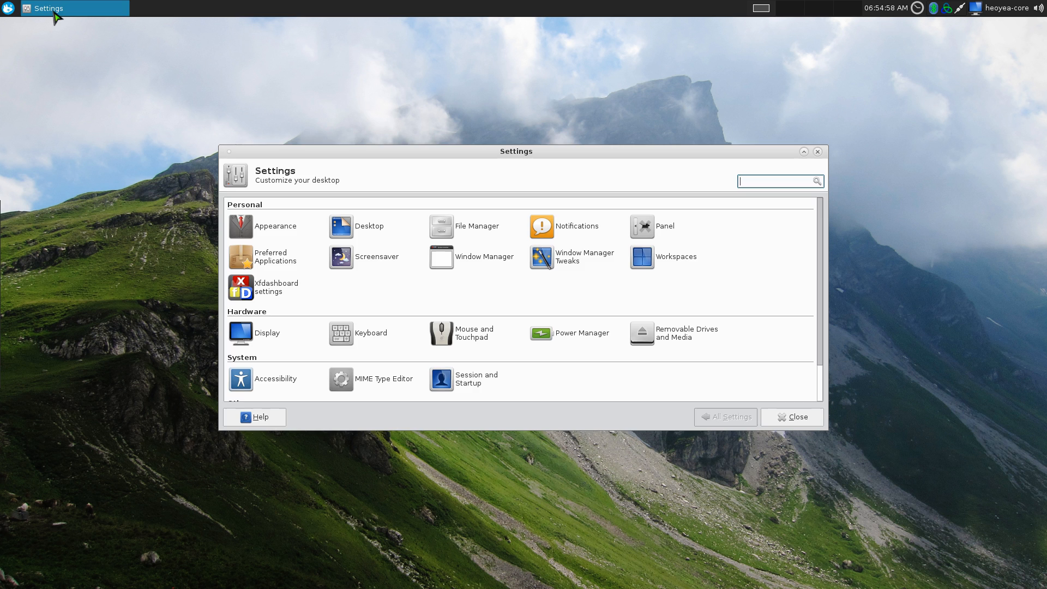